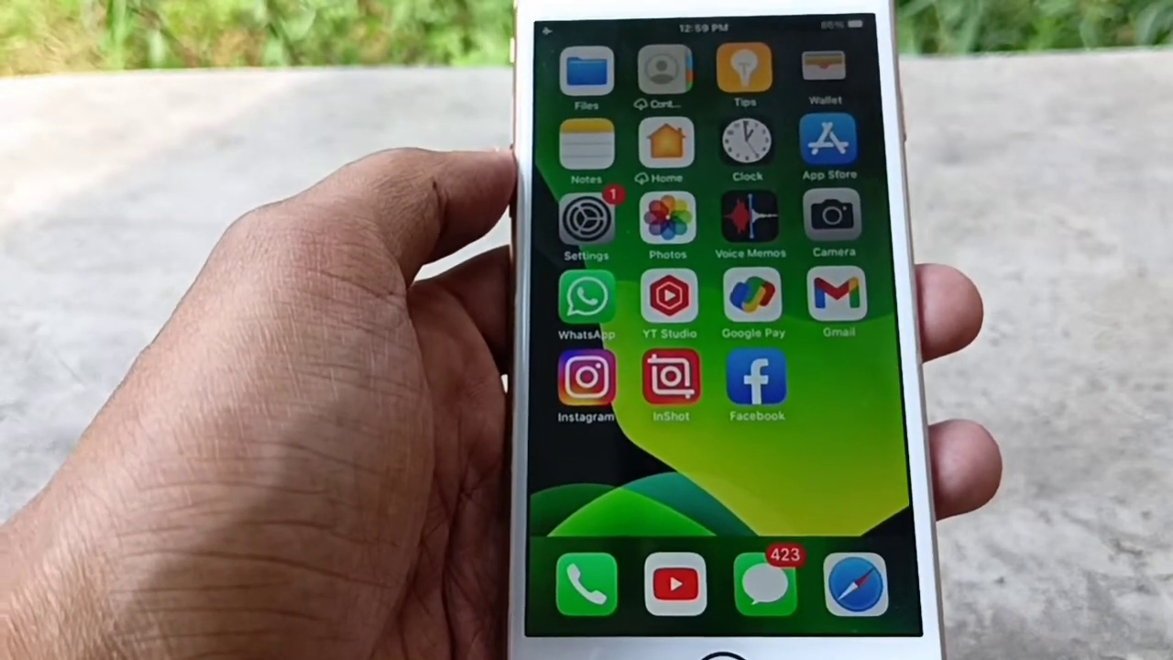
Step: Reach the Control Centre settings page showing Access Within Apps and included controls
click(586, 220)
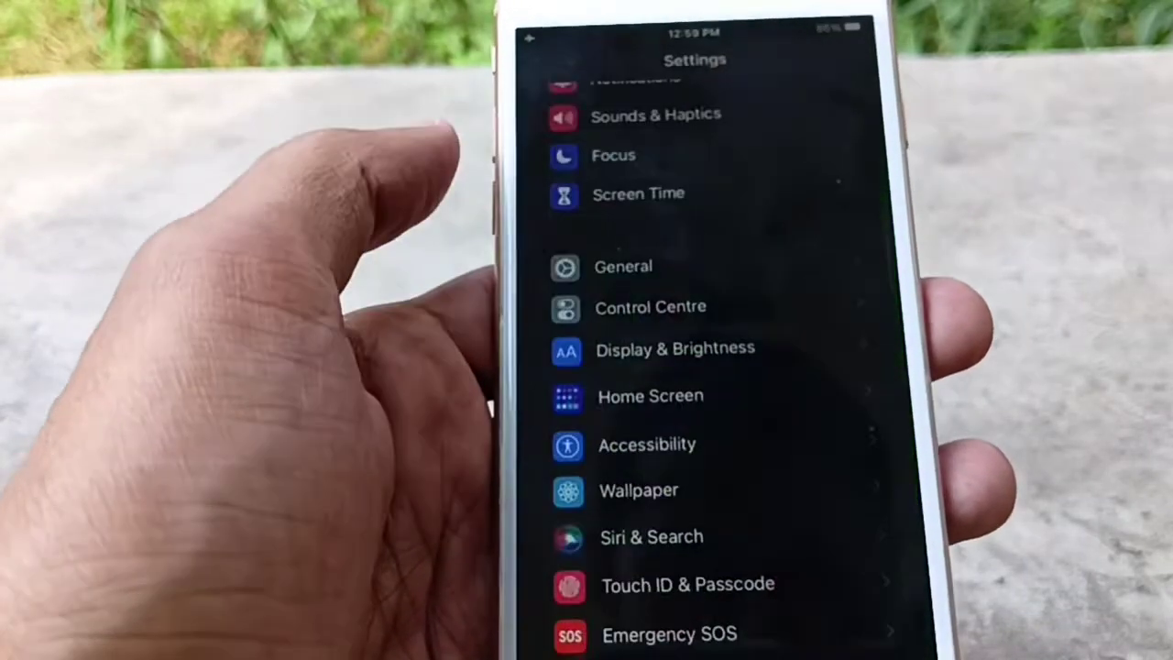
scroll(down, 3)
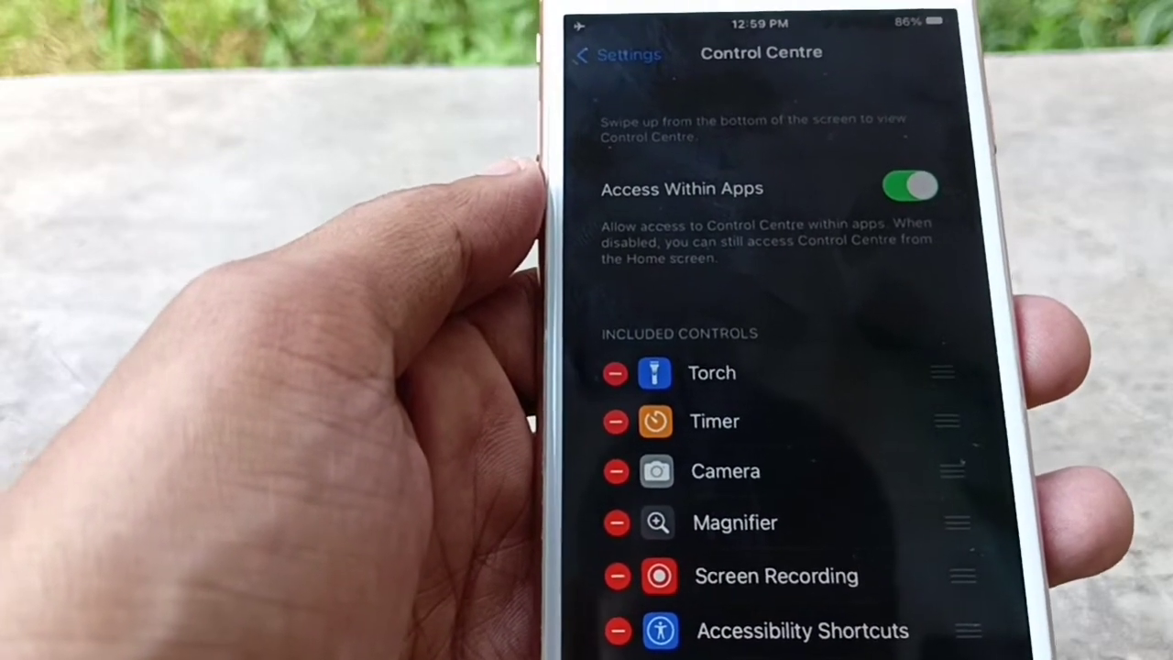
Step: Remove Hearing from the included controls so the list ends with NFC Tag Reader
scroll(down, 3)
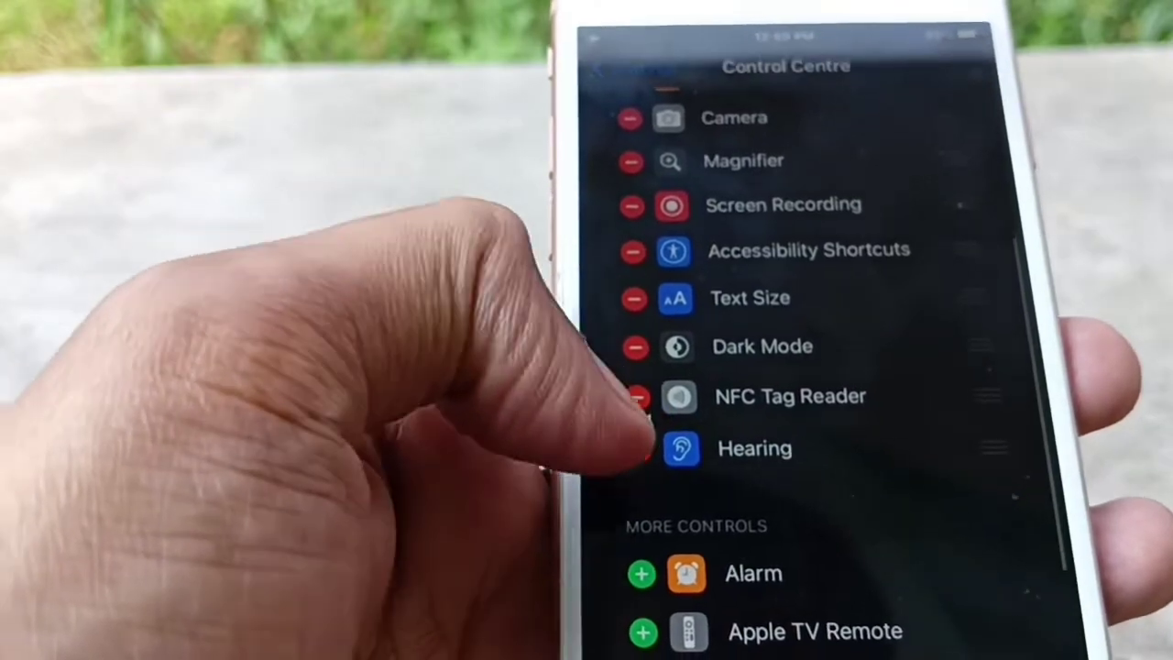
click(638, 448)
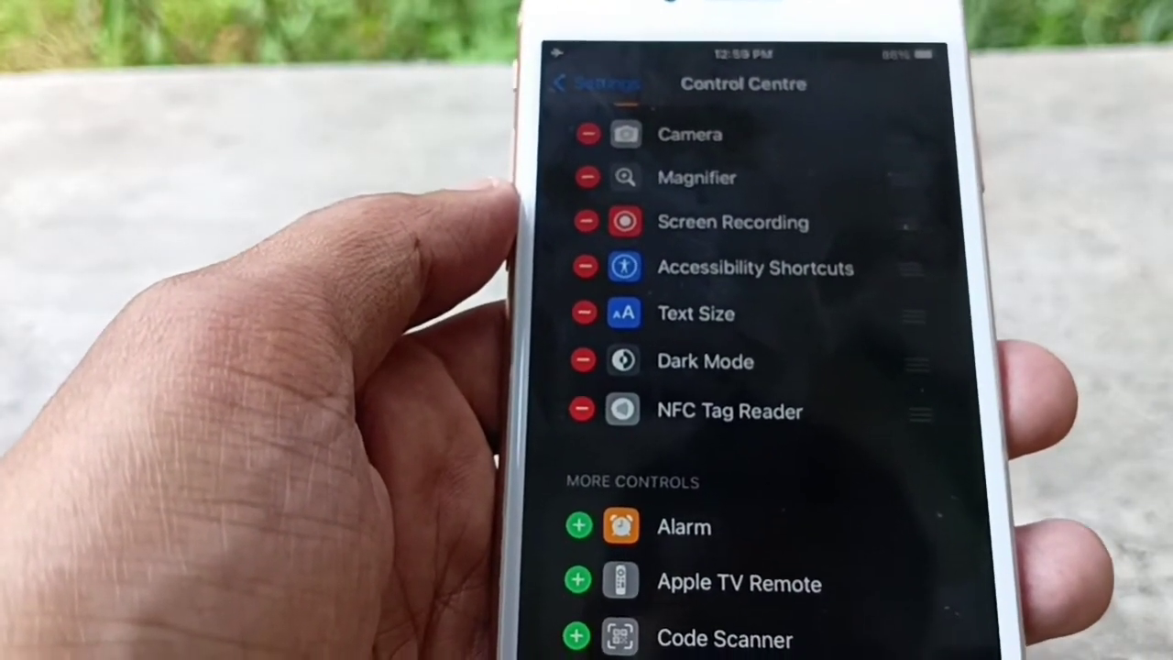
Step: Scroll through the controls list to reveal Hearing under More Controls
scroll(up, 3)
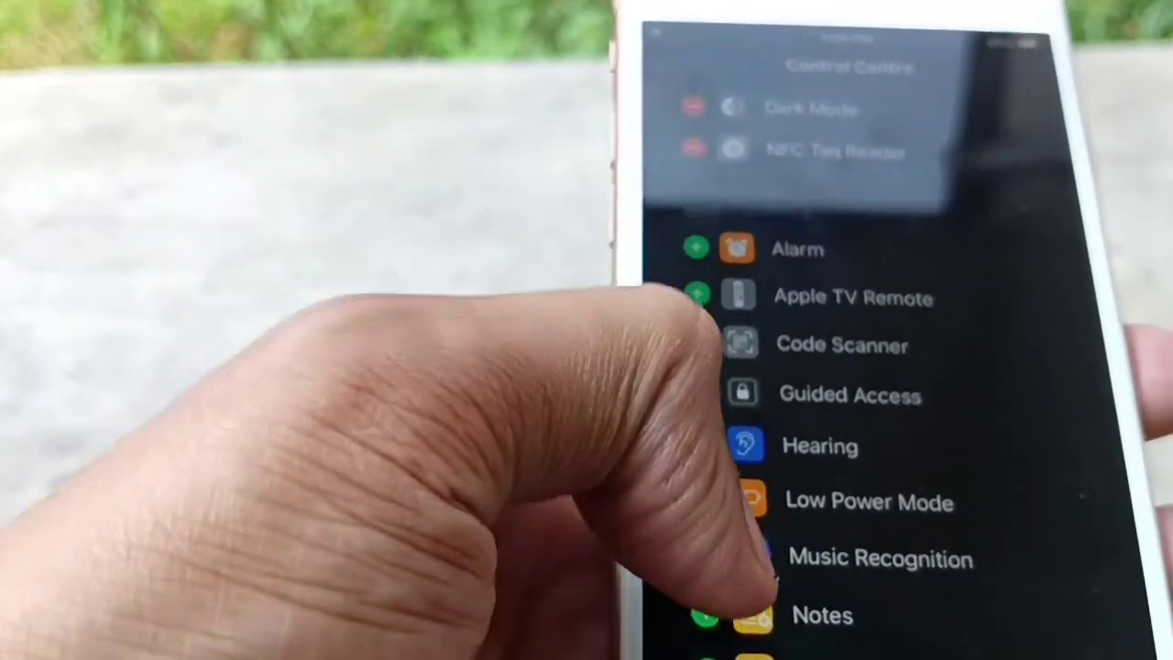
scroll(up, 3)
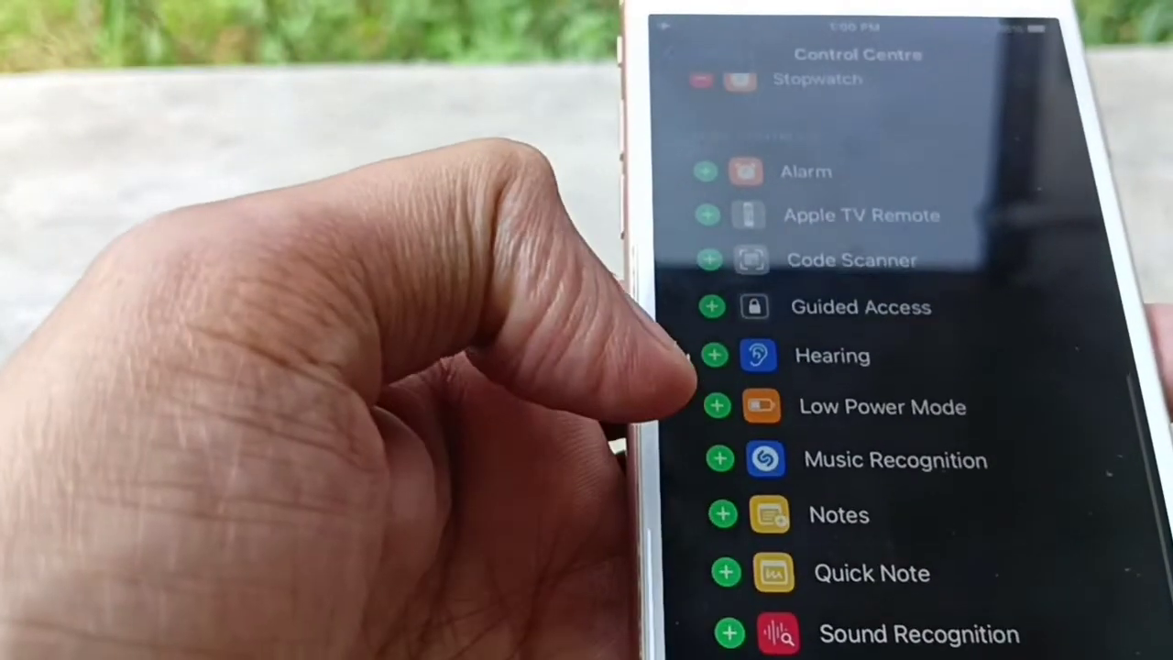